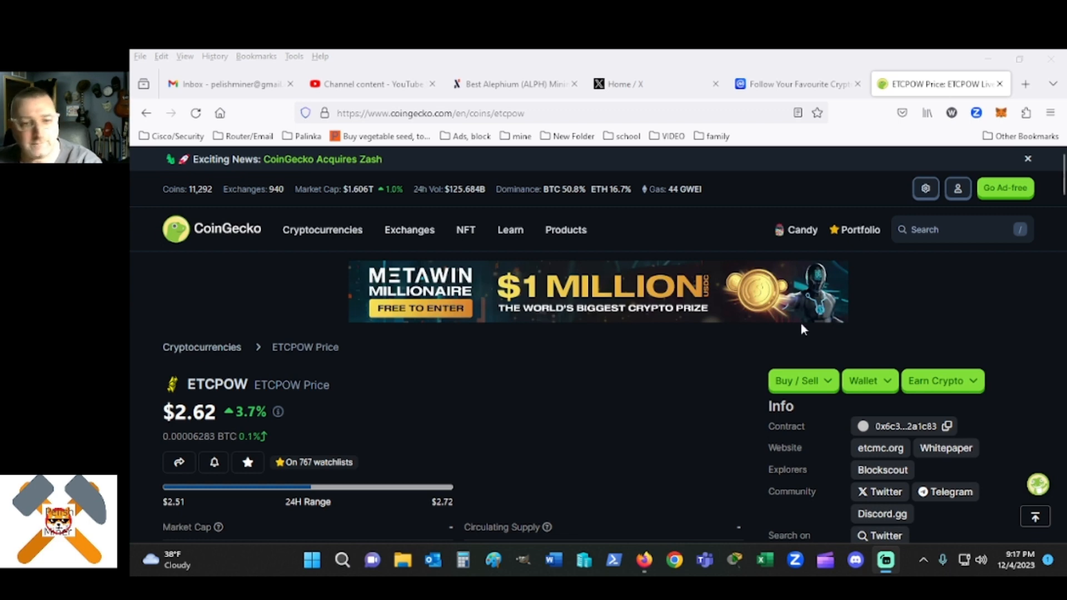
# Compute 2.72 × 10 = 27.2 in Windows Calculator, then clear the display to 0
pyautogui.scroll(-3)
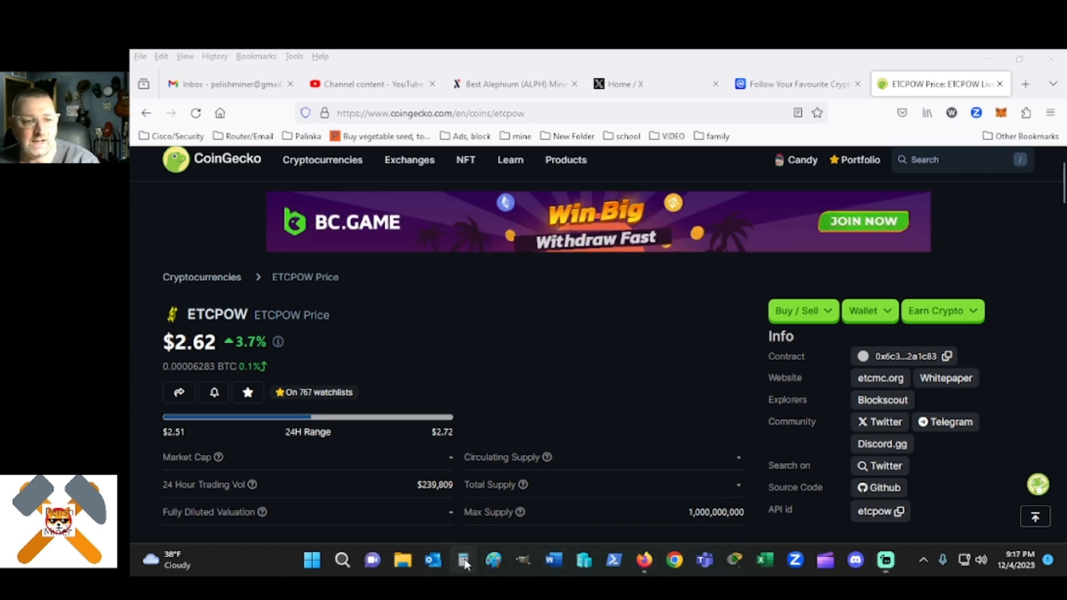
pyautogui.click(463, 561)
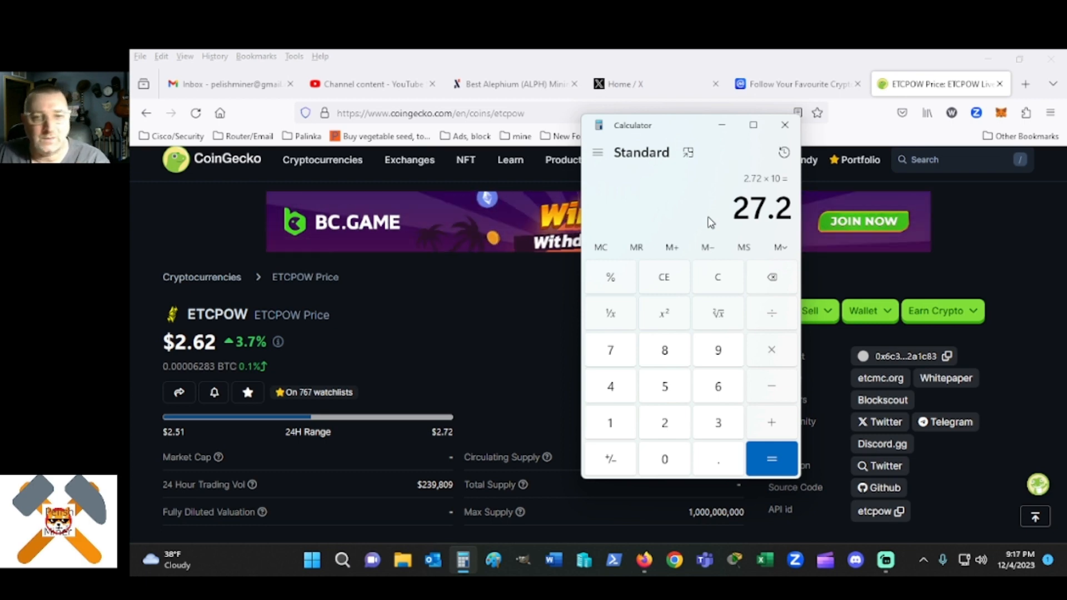
pyautogui.click(717, 277)
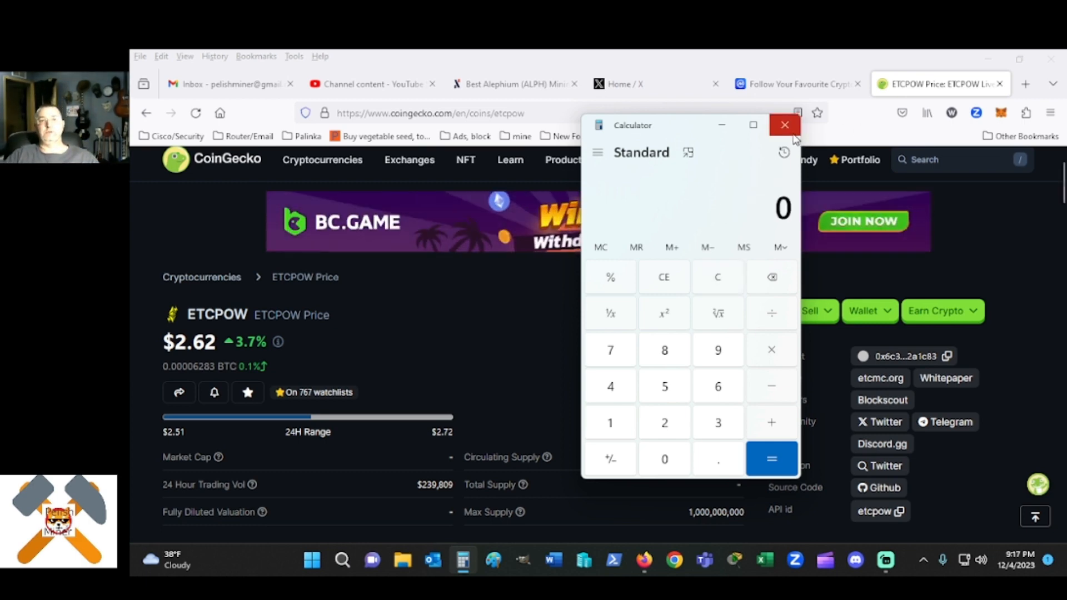
pyautogui.click(785, 125)
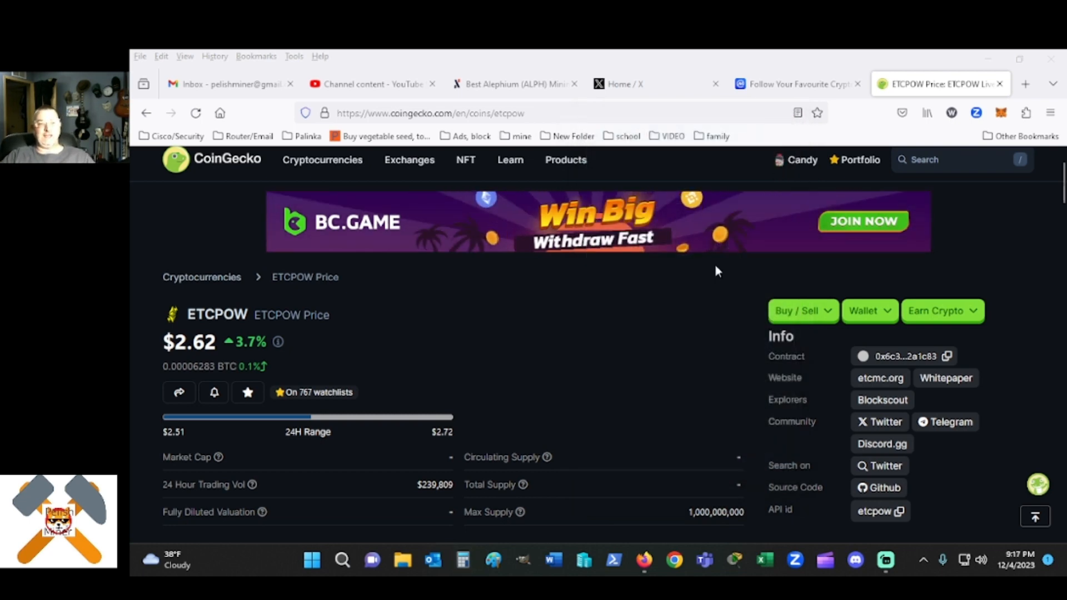
pyautogui.scroll(-3)
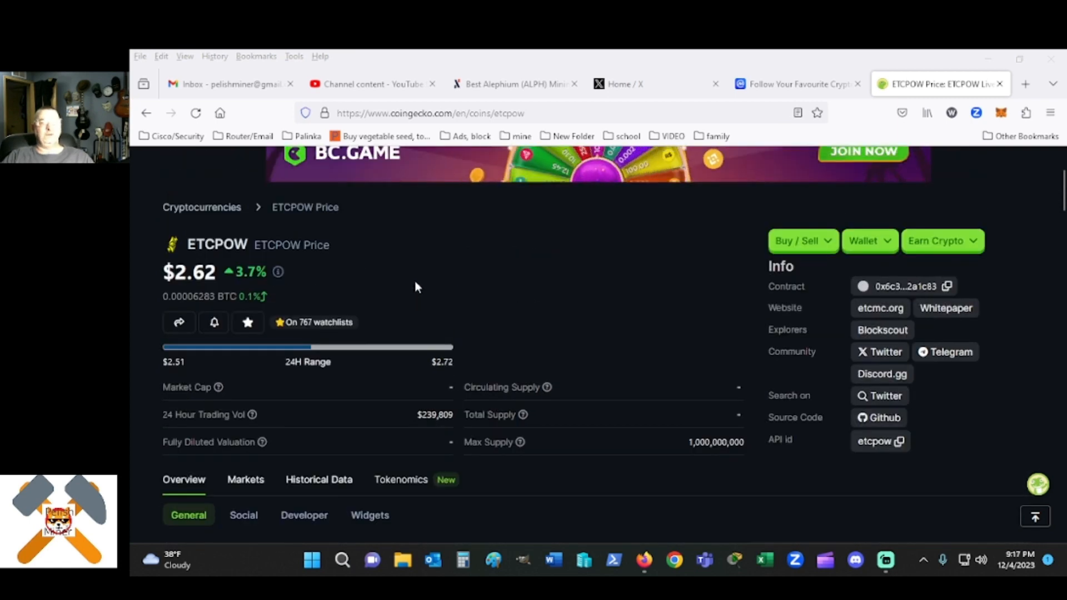
pyautogui.scroll(-3)
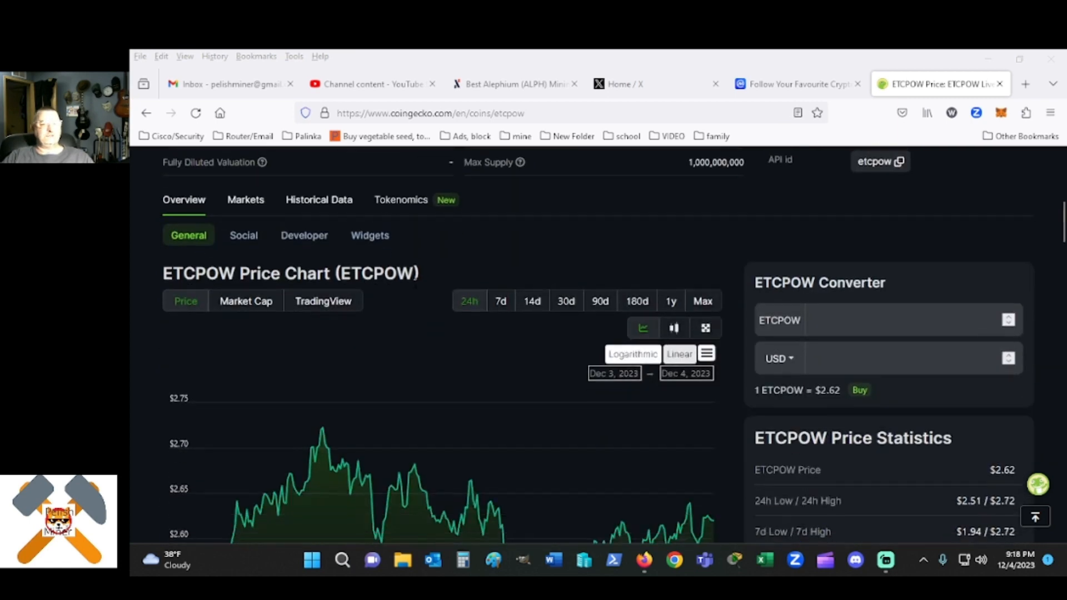
pyautogui.scroll(-3)
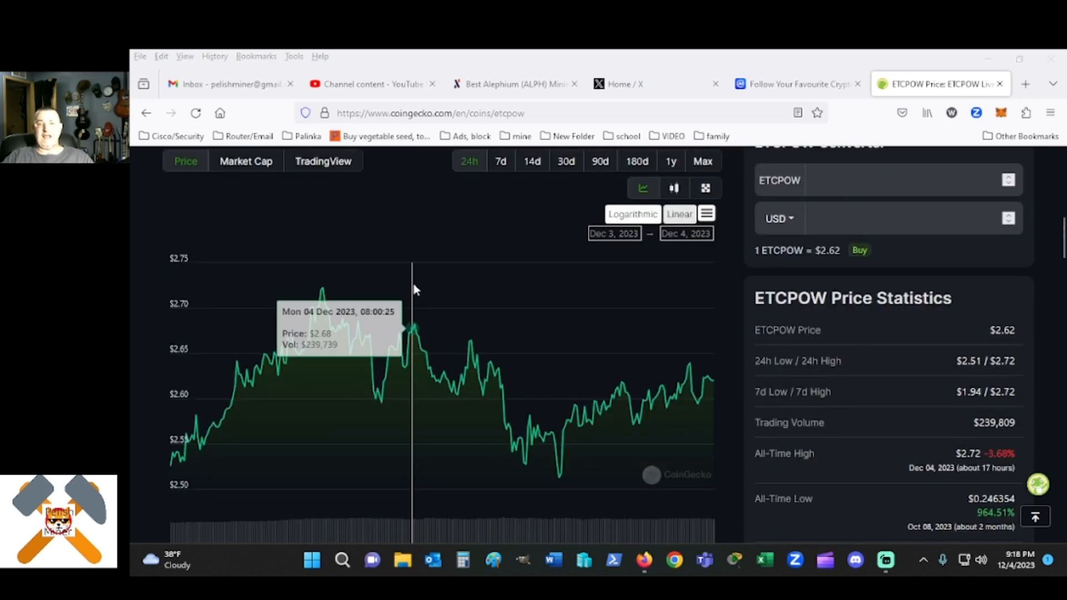
pyautogui.scroll(-3)
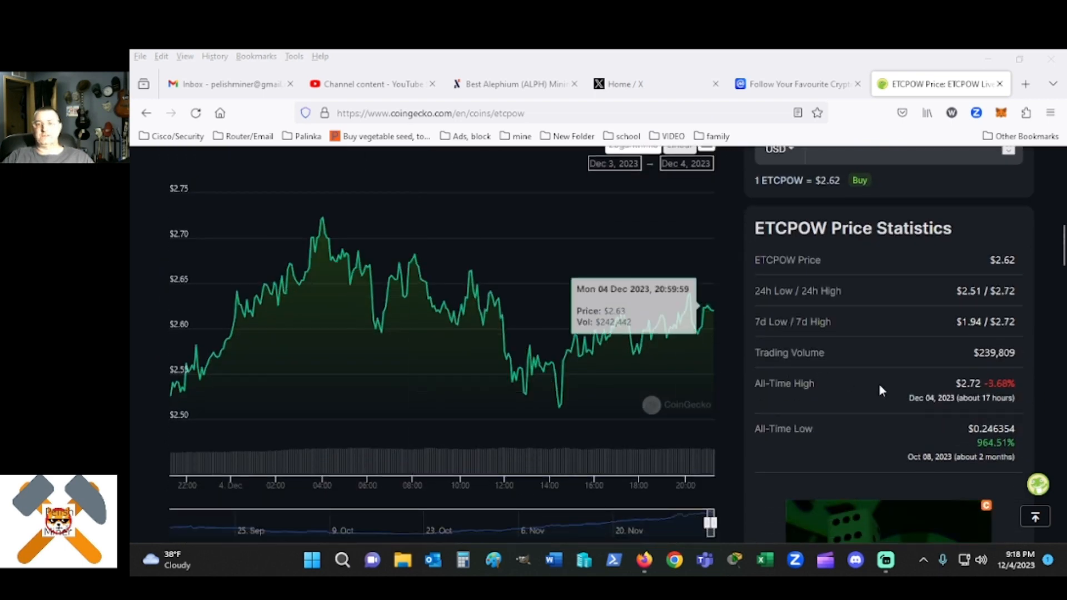
pyautogui.moveTo(1025, 337)
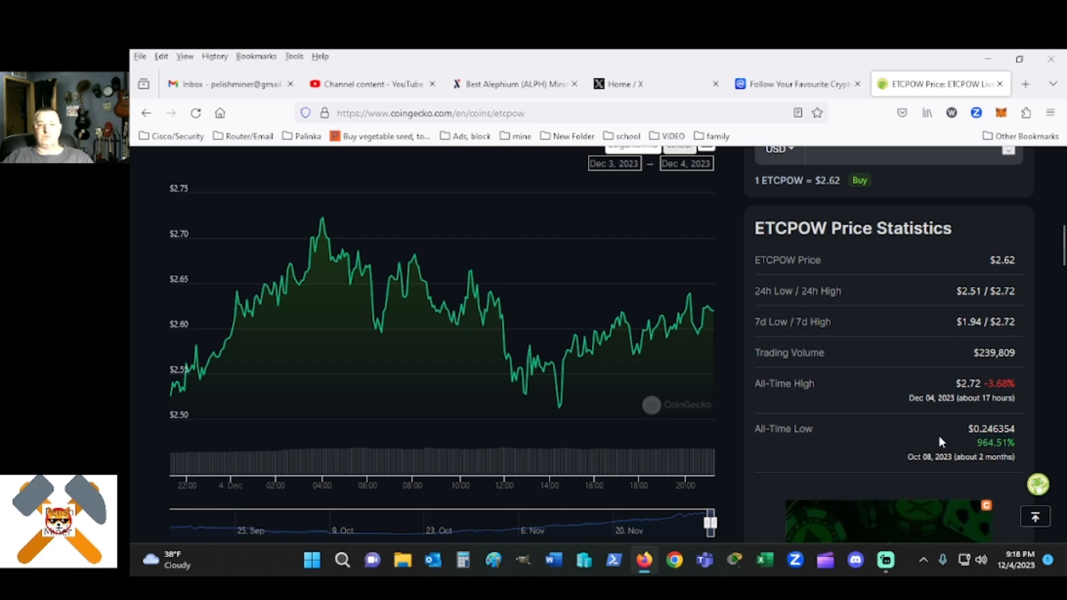
pyautogui.scroll(-3)
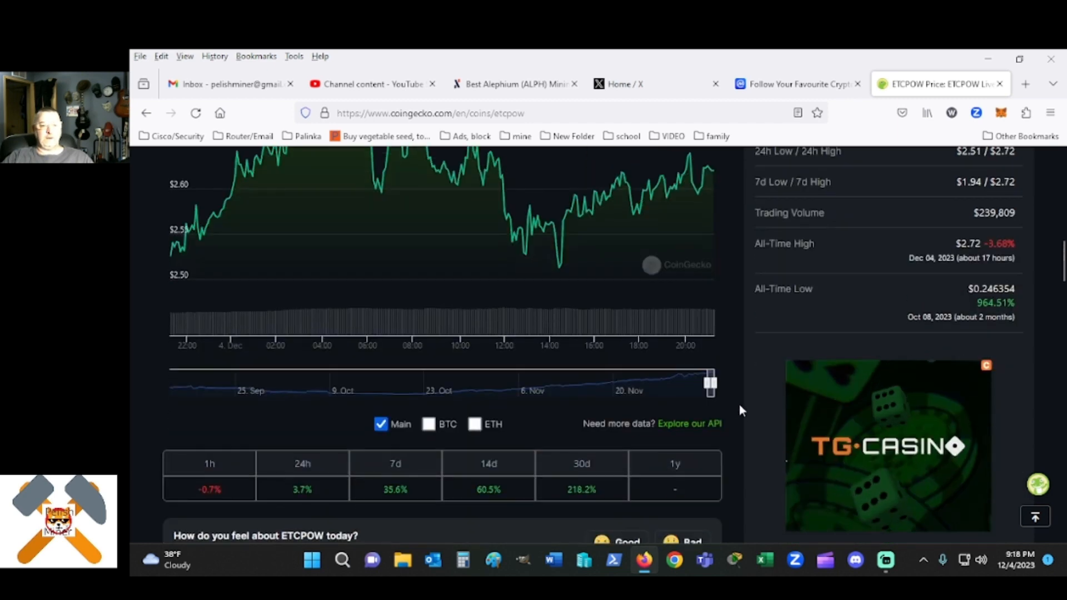
pyautogui.scroll(-3)
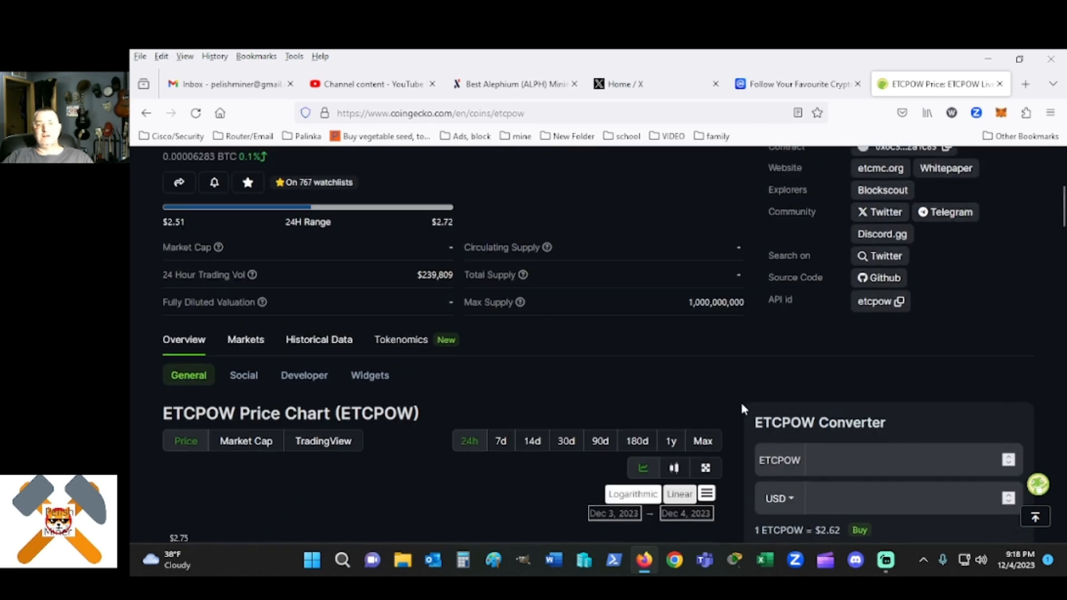
pyautogui.scroll(3)
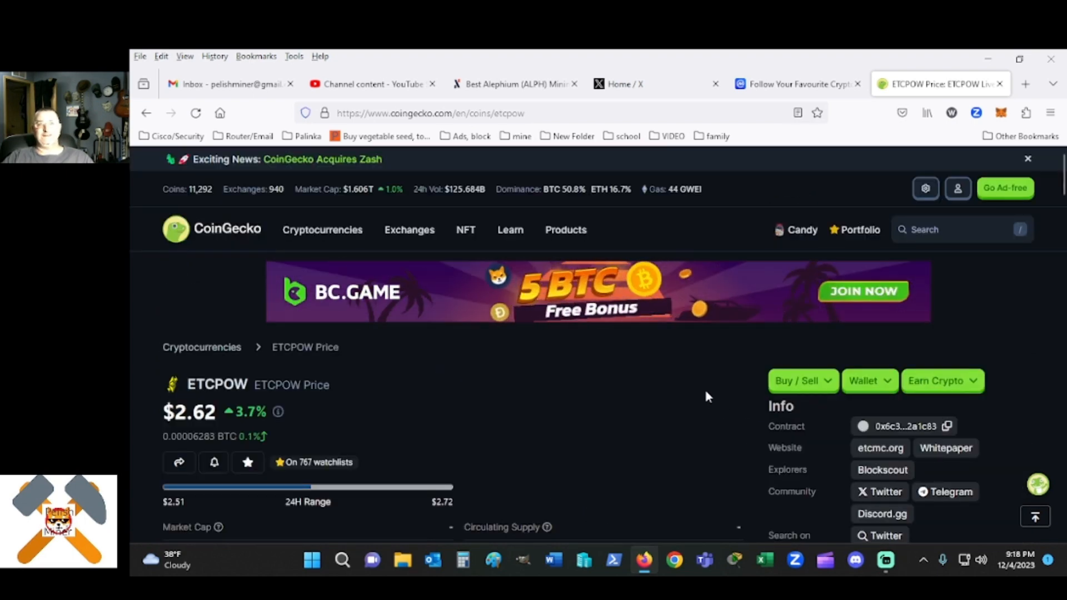
# Scroll the CoinMarketCap watchlist and open Shiba Inu's price page in a new tab
pyautogui.click(797, 84)
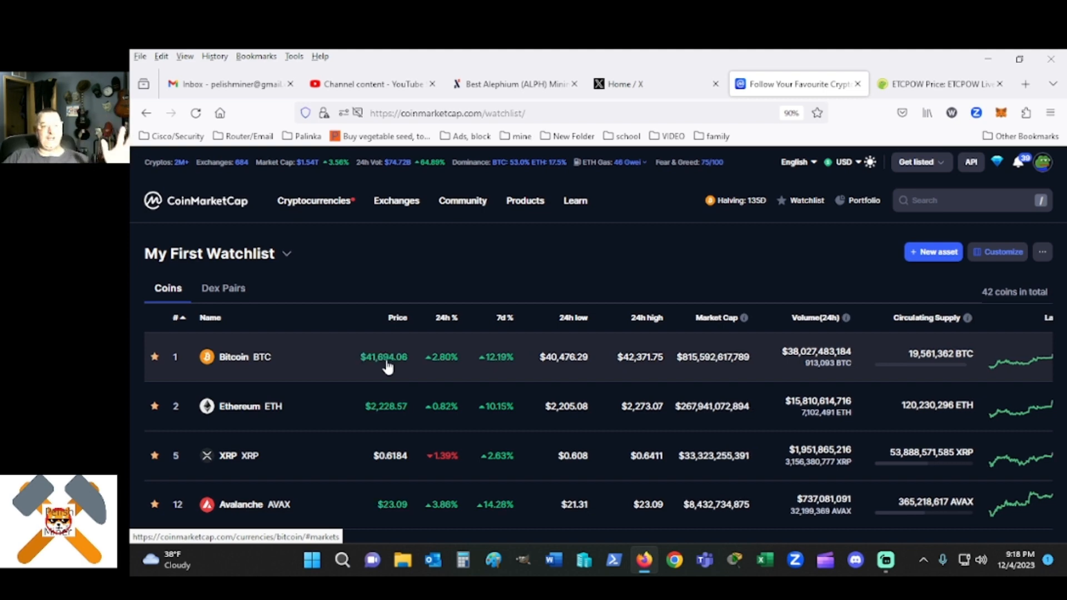
pyautogui.moveTo(391, 424)
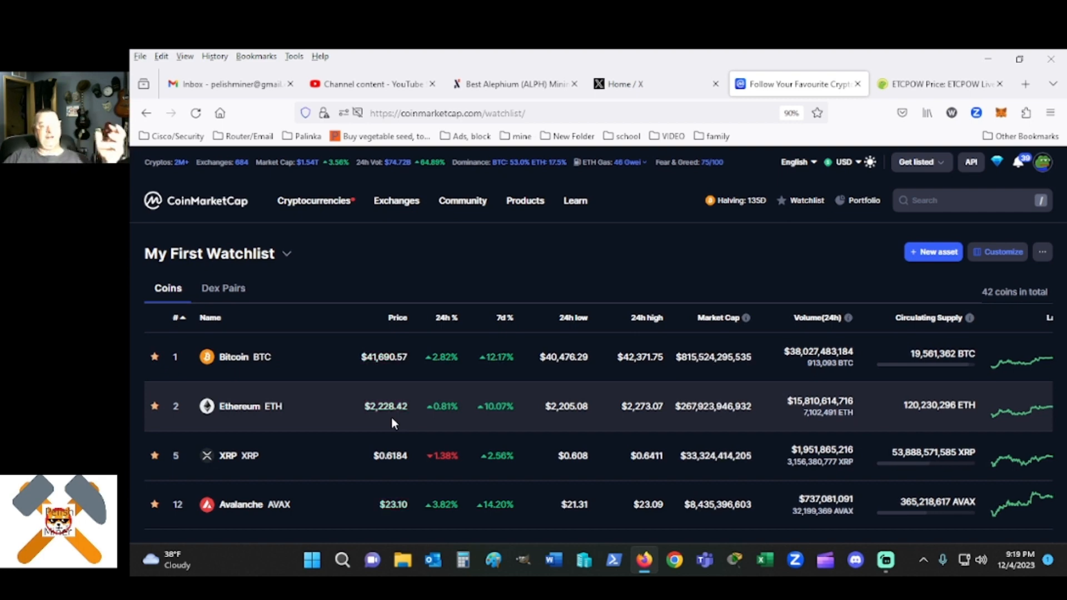
pyautogui.scroll(-3)
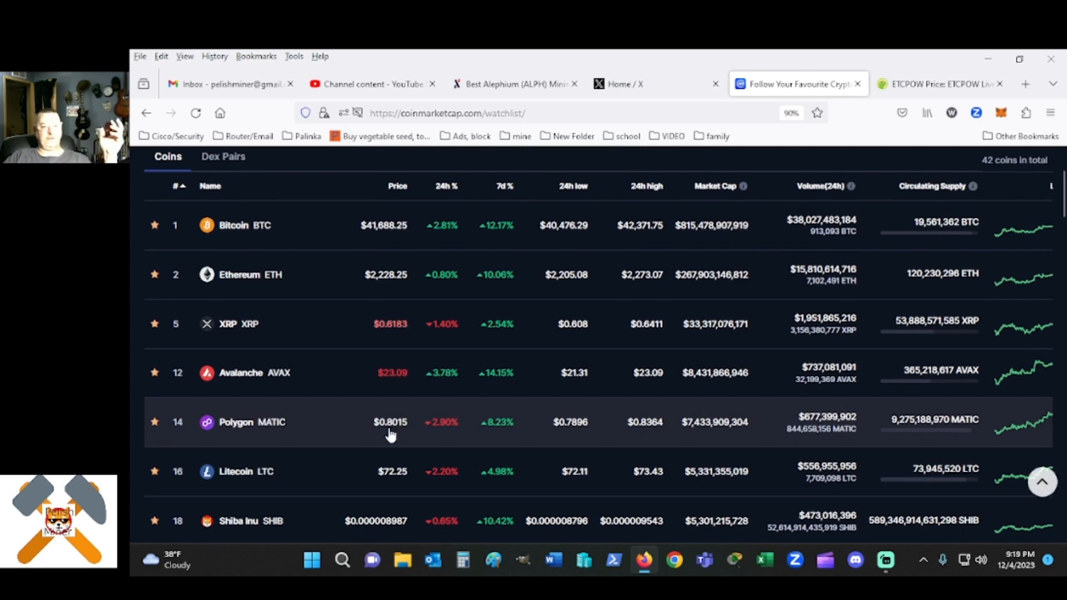
pyautogui.scroll(-3)
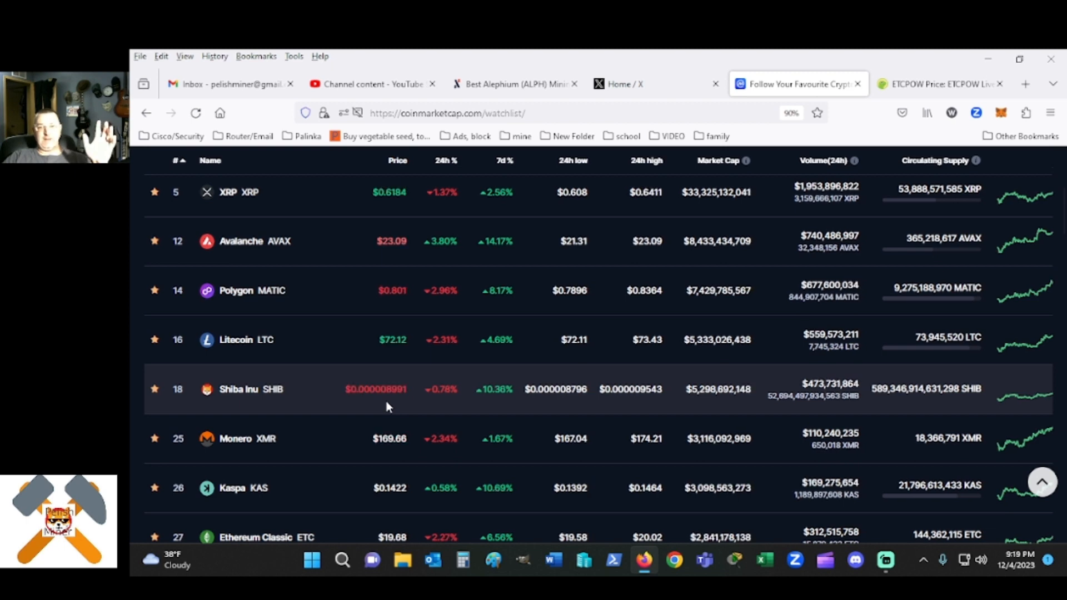
pyautogui.rightClick(207, 389)
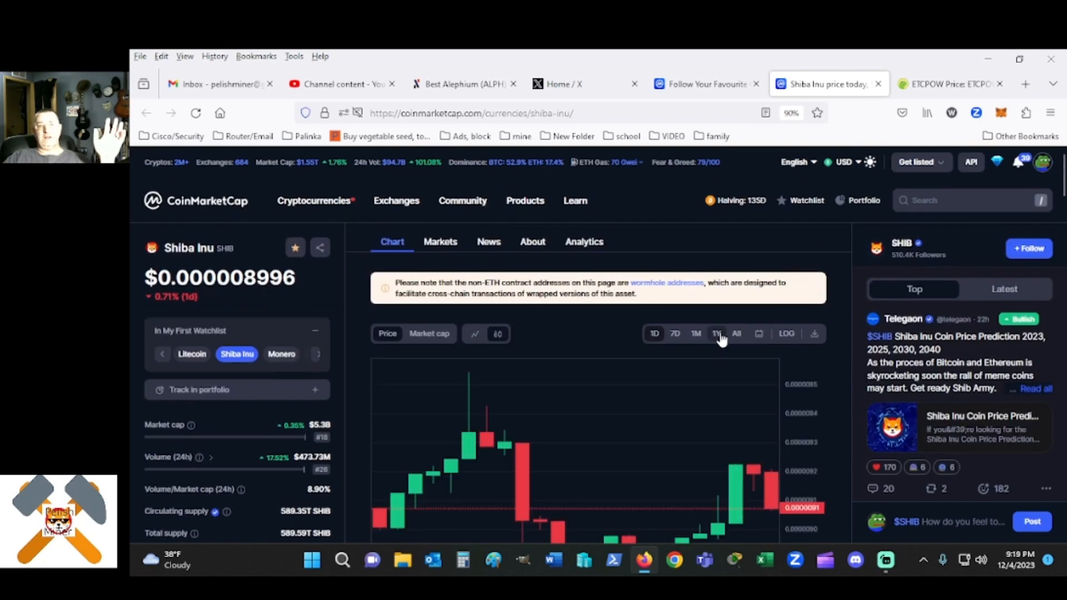
# Set the Shiba Inu chart range to 1Y and scroll through its info panel
pyautogui.click(716, 333)
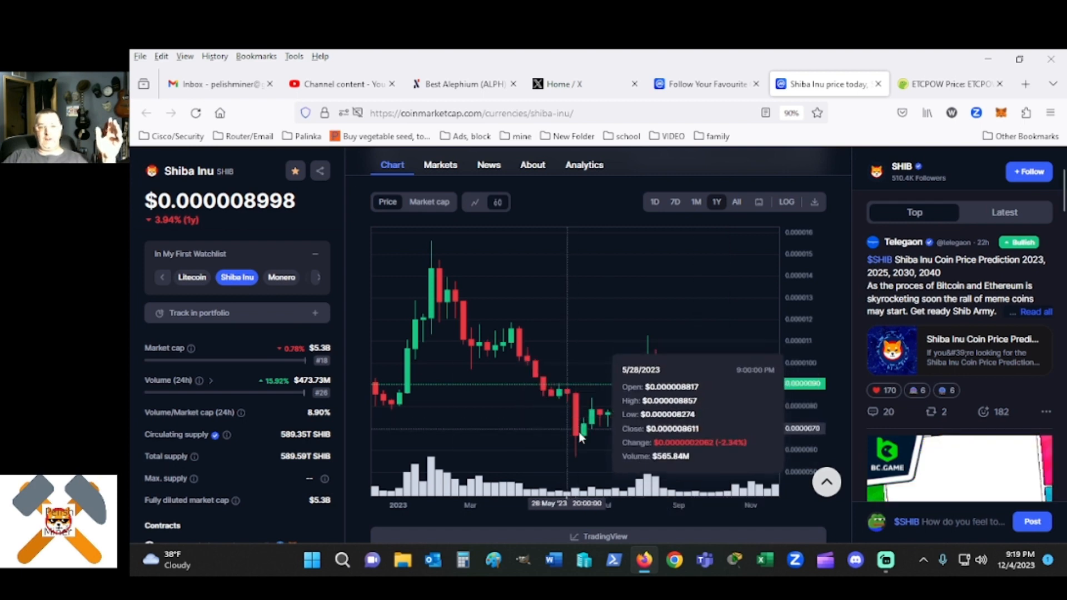
pyautogui.moveTo(585, 442)
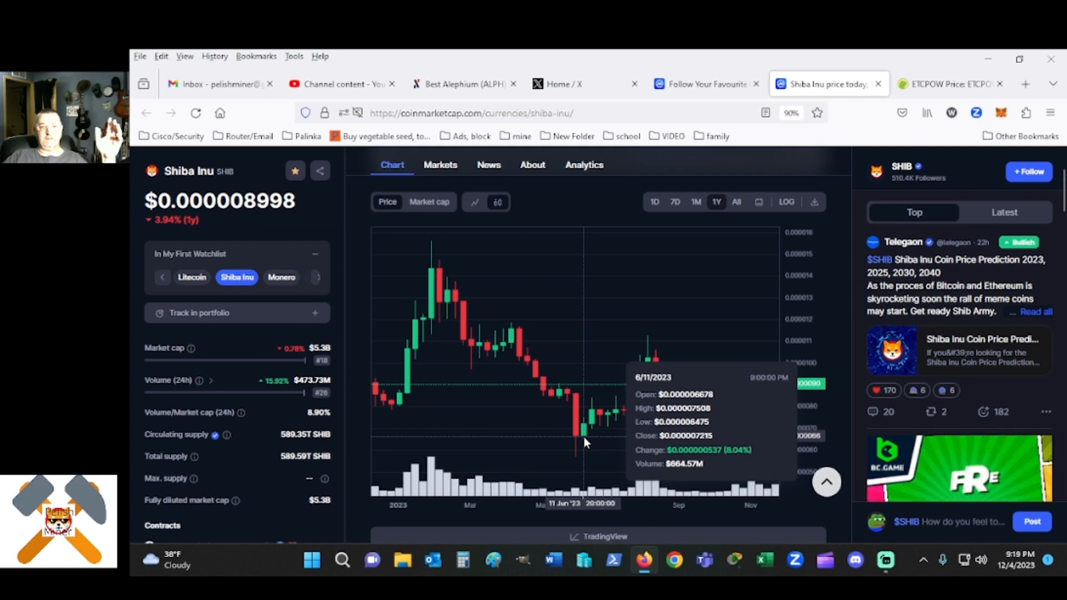
pyautogui.moveTo(580, 439)
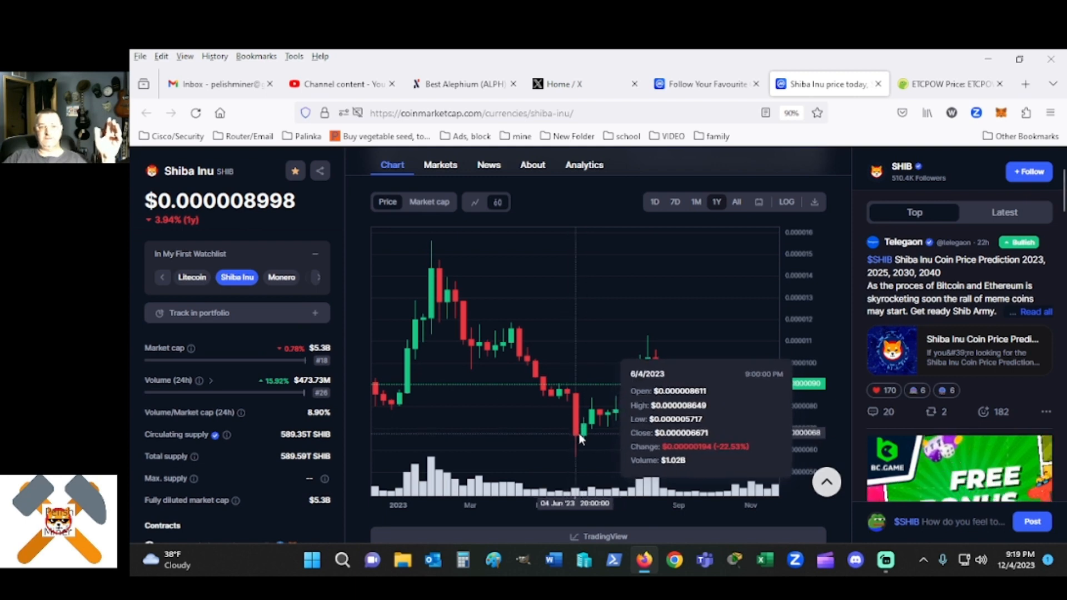
pyautogui.moveTo(731, 436)
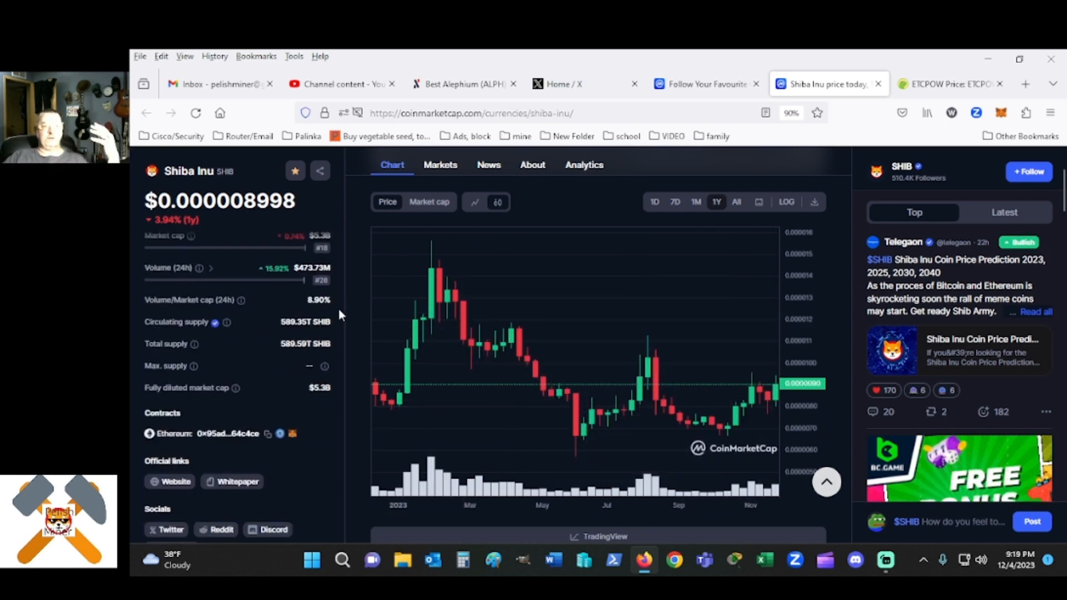
pyautogui.scroll(-3)
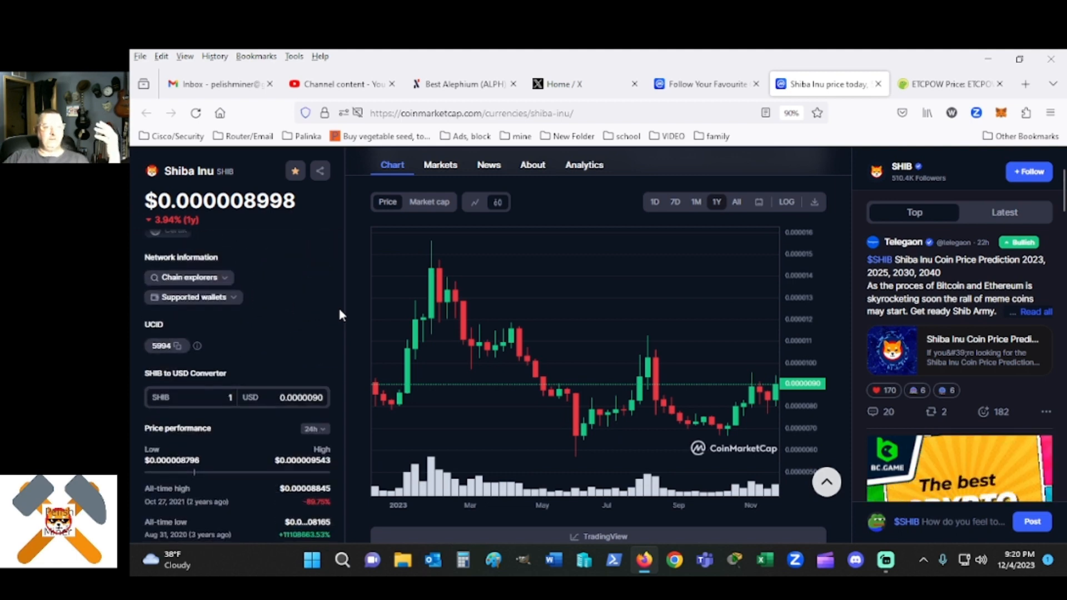
pyautogui.scroll(-3)
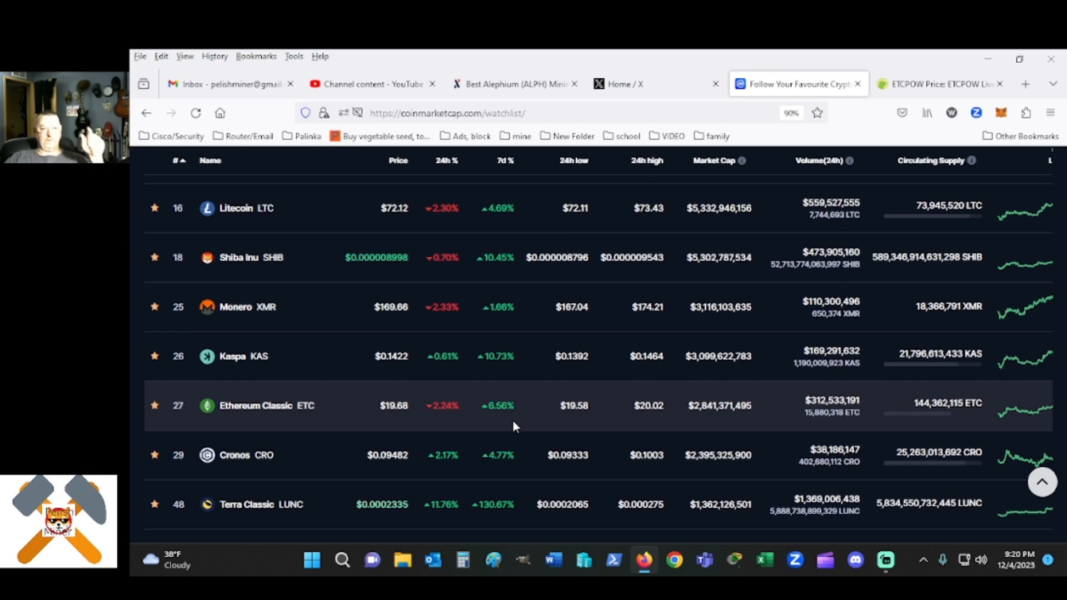
# Scroll the watchlist to Wrapped CRO, then review the Alephium HeroMiners 10.64 GH/s stats
pyautogui.scroll(-3)
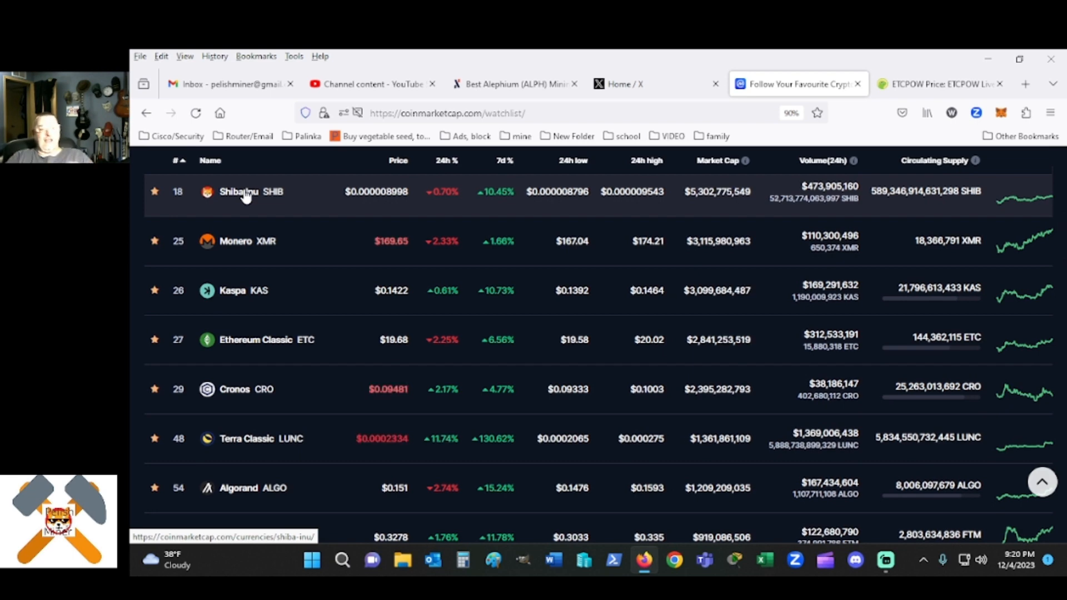
pyautogui.scroll(-3)
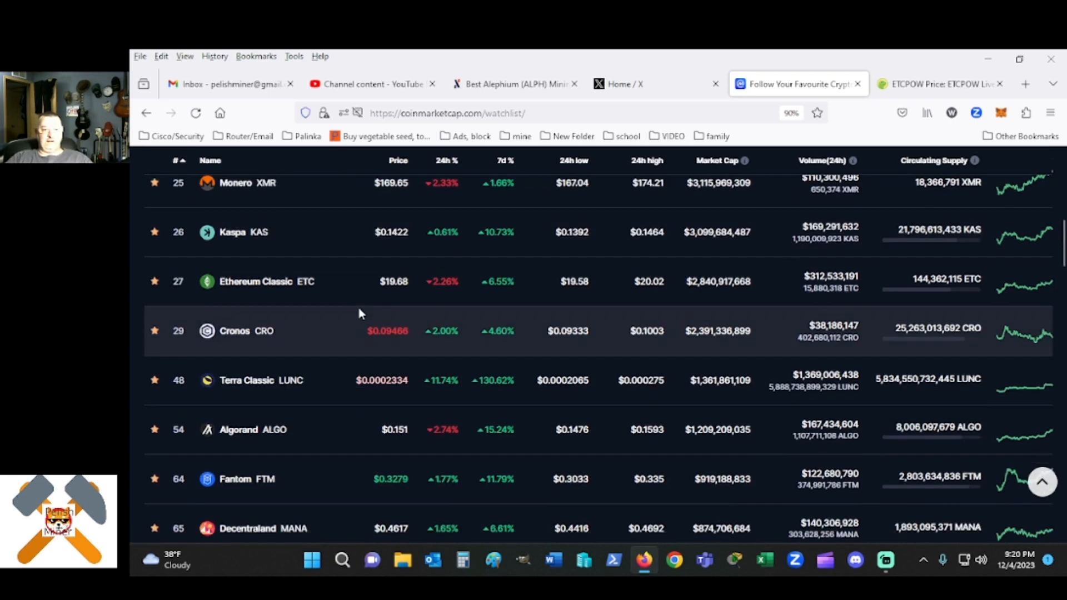
pyautogui.scroll(-3)
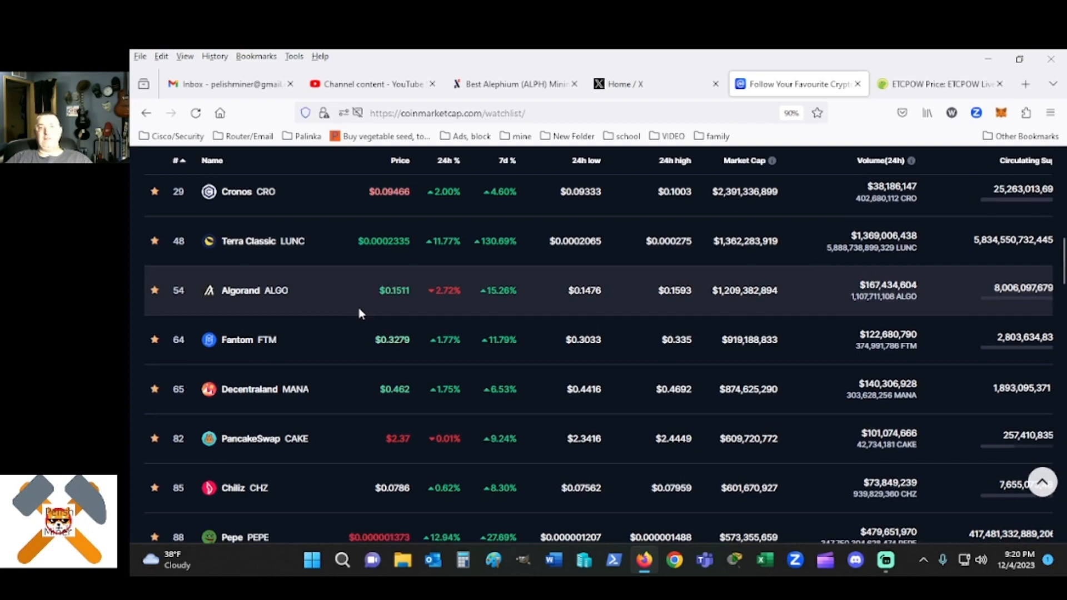
pyautogui.scroll(-3)
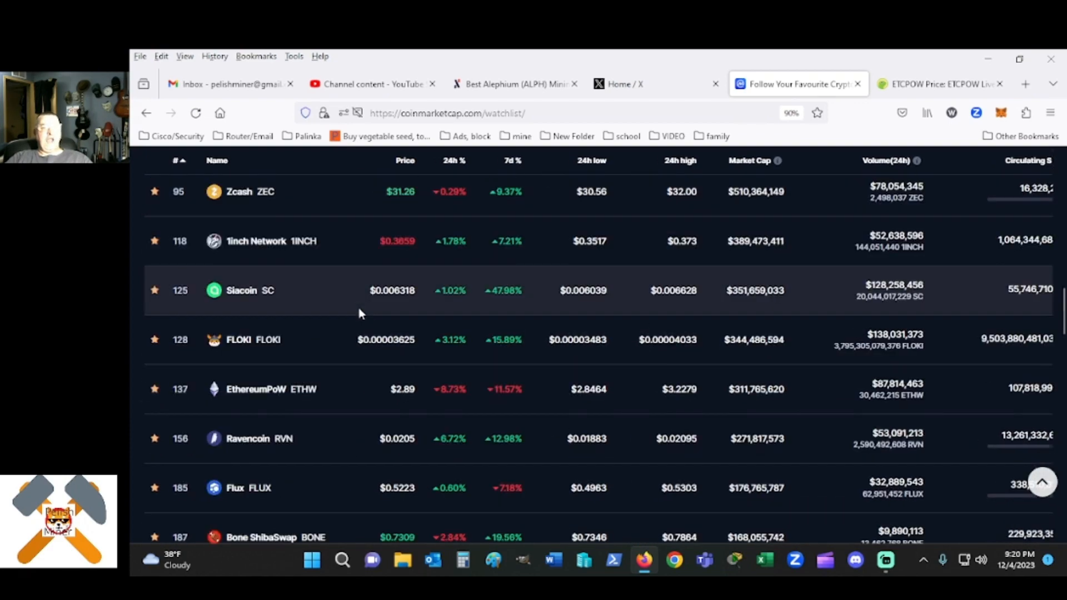
pyautogui.scroll(-3)
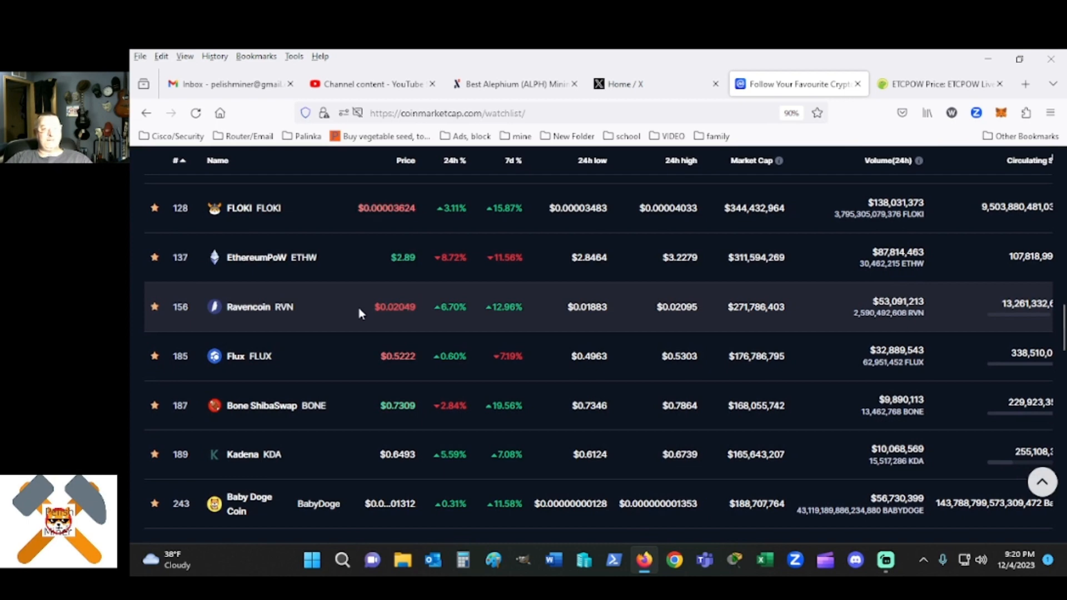
pyautogui.scroll(-3)
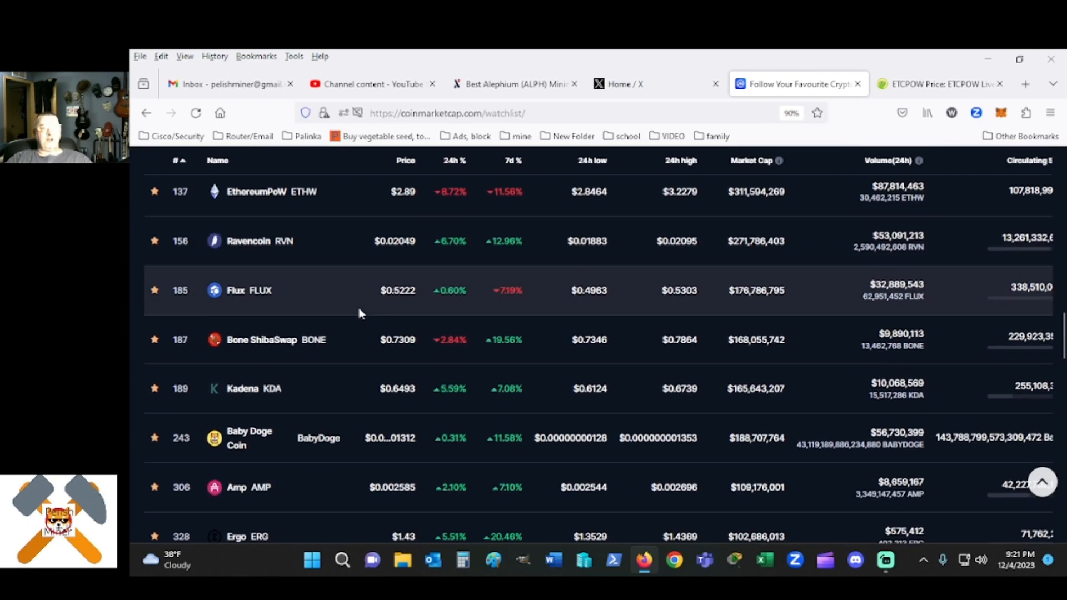
pyautogui.scroll(-3)
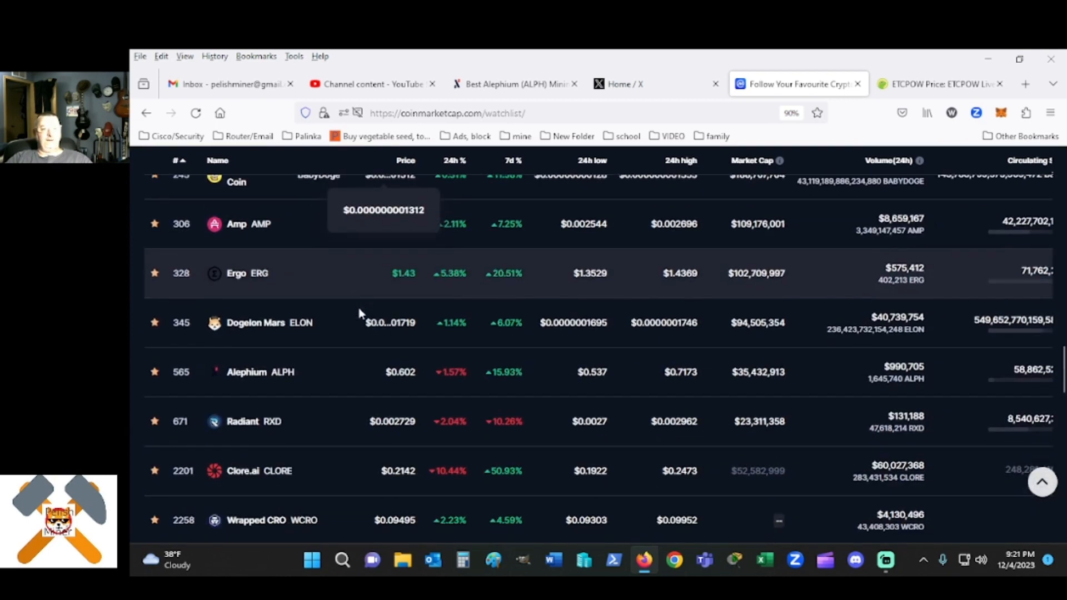
pyautogui.click(514, 84)
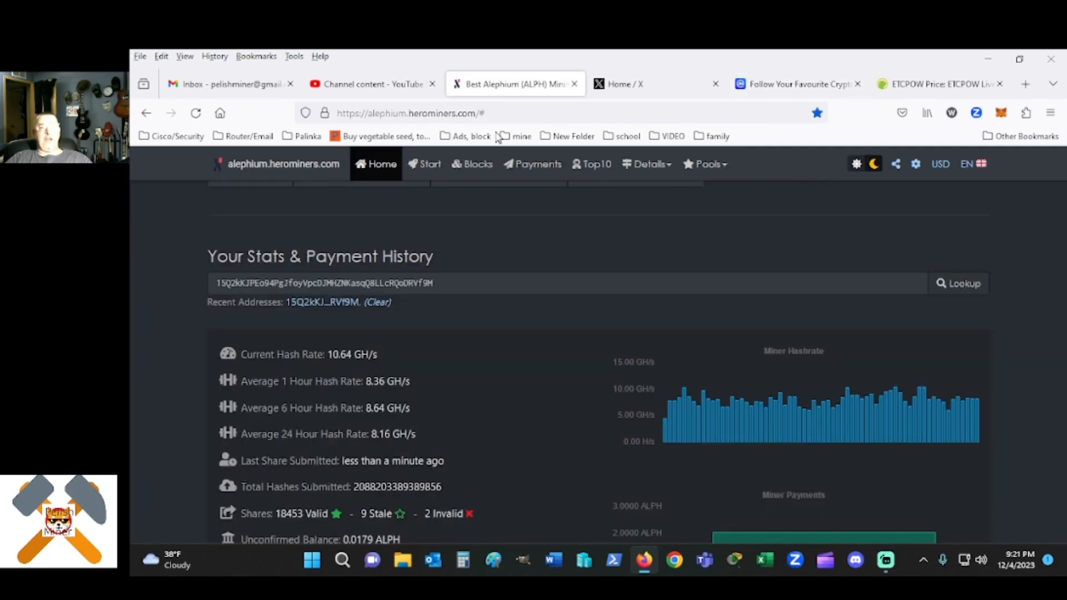
pyautogui.scroll(-3)
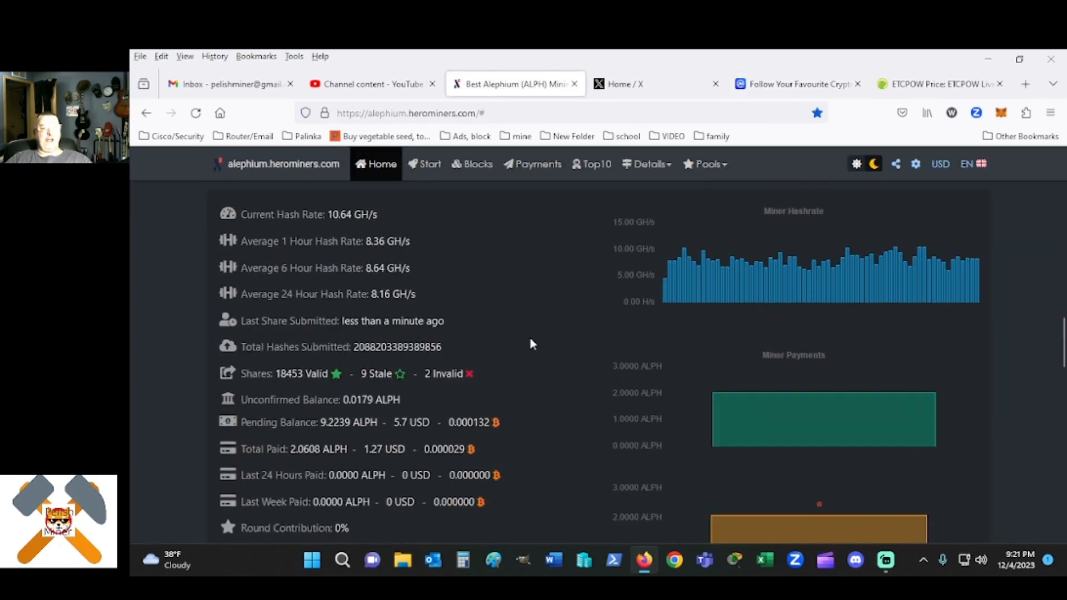
# Scroll My First Watchlist down to Meowcoin, then back up to Bitcoin
pyautogui.click(654, 84)
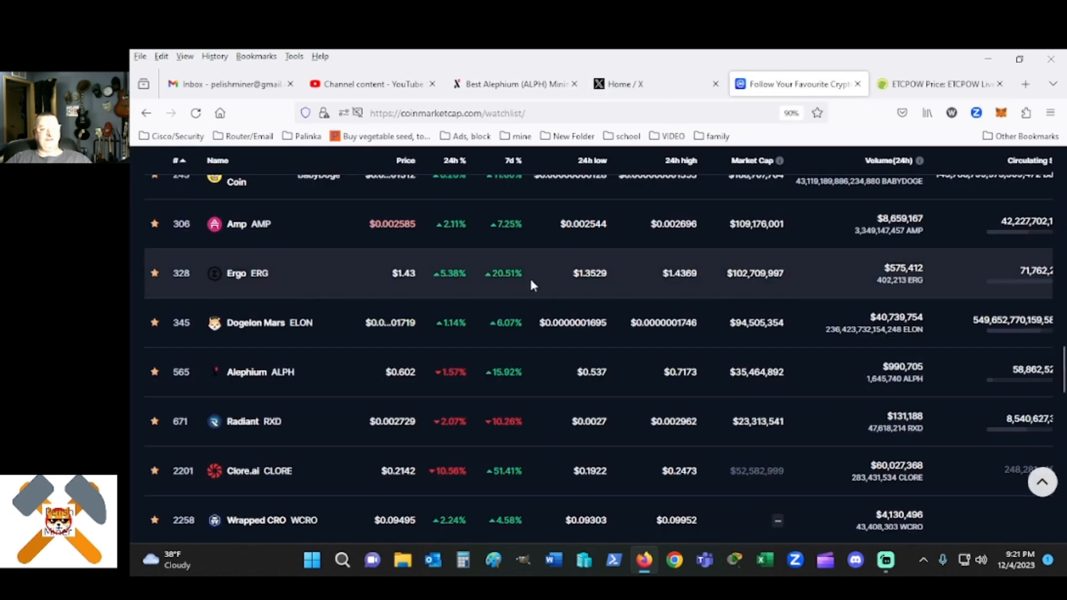
pyautogui.moveTo(436, 483)
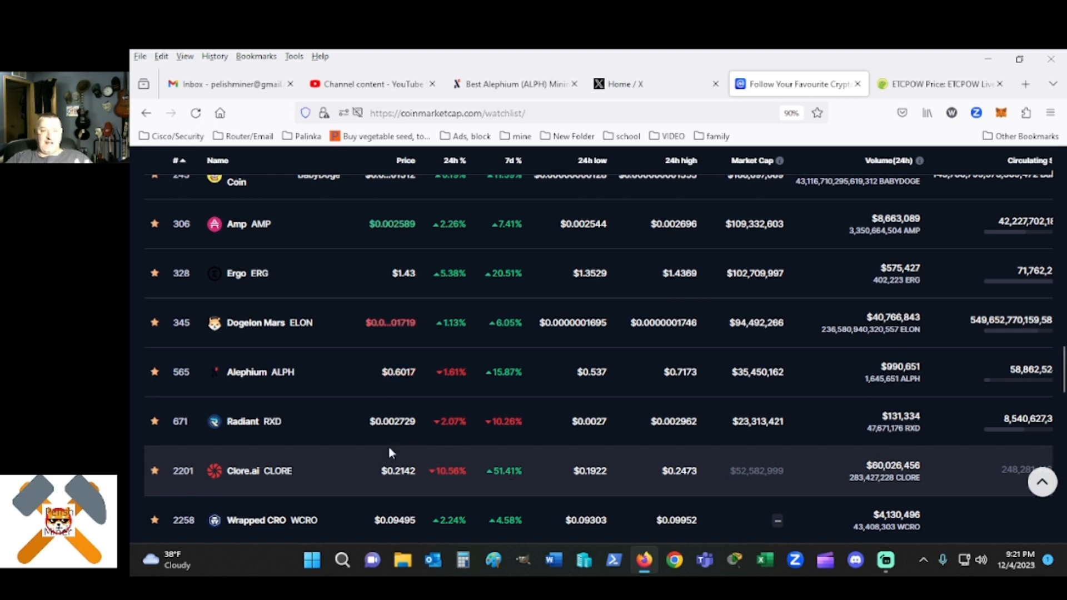
pyautogui.moveTo(349, 478)
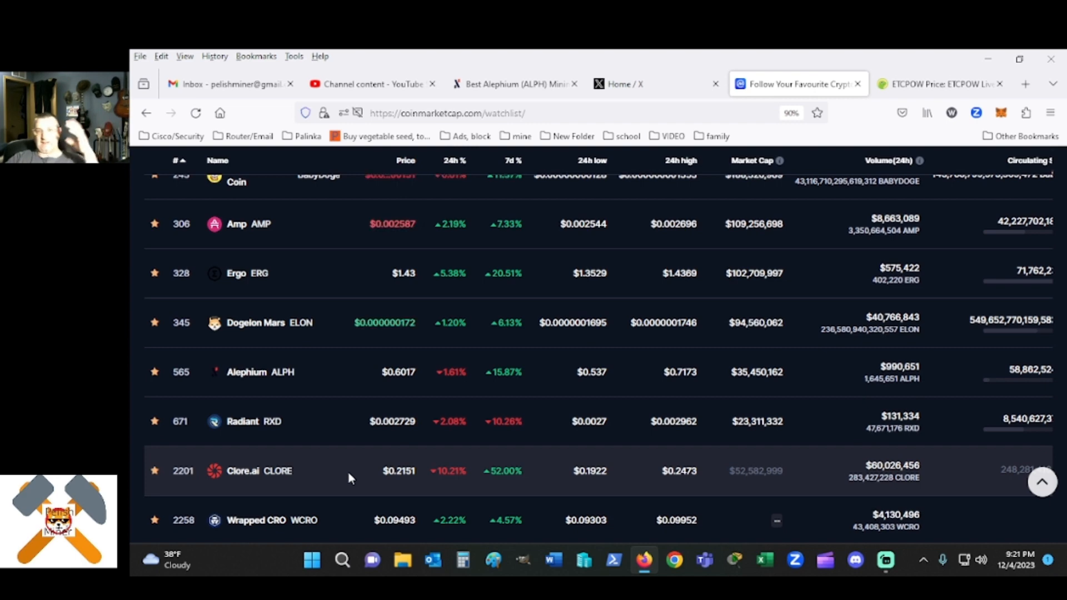
pyautogui.scroll(-3)
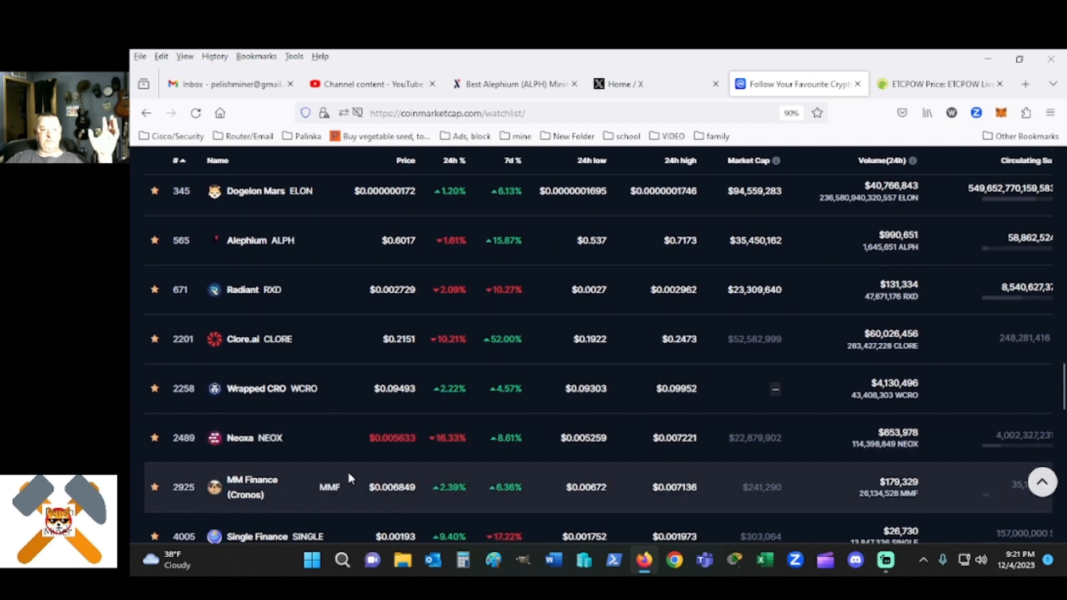
pyautogui.scroll(-3)
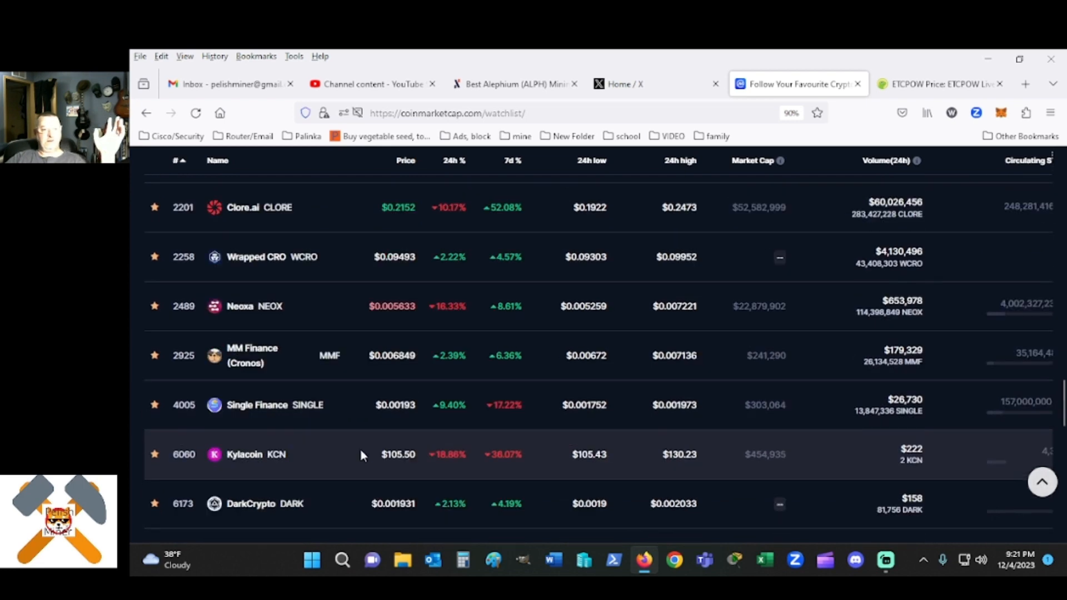
pyautogui.scroll(-3)
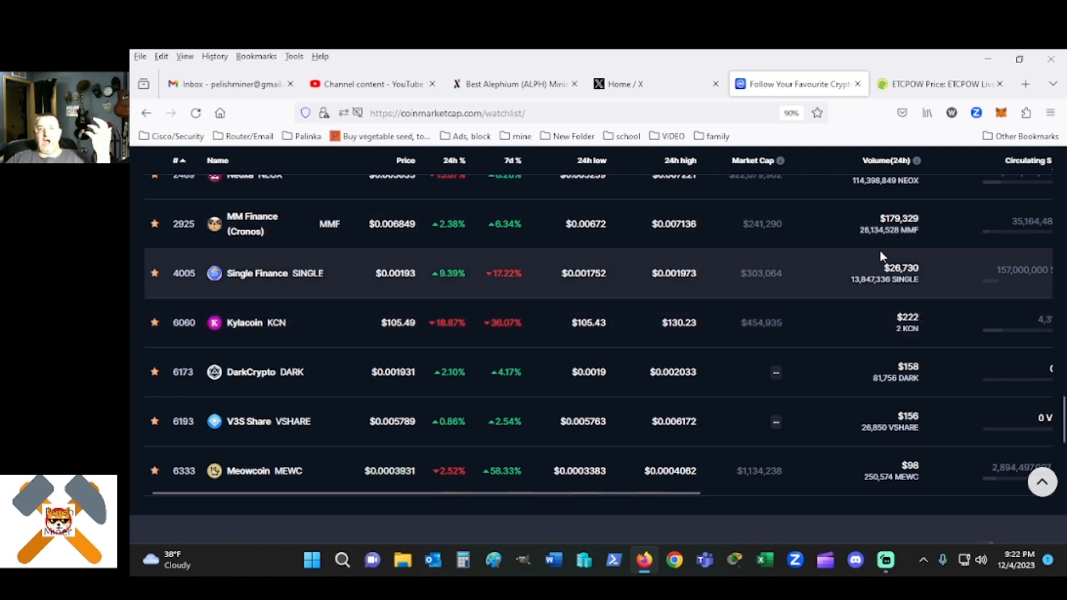
pyautogui.scroll(-3)
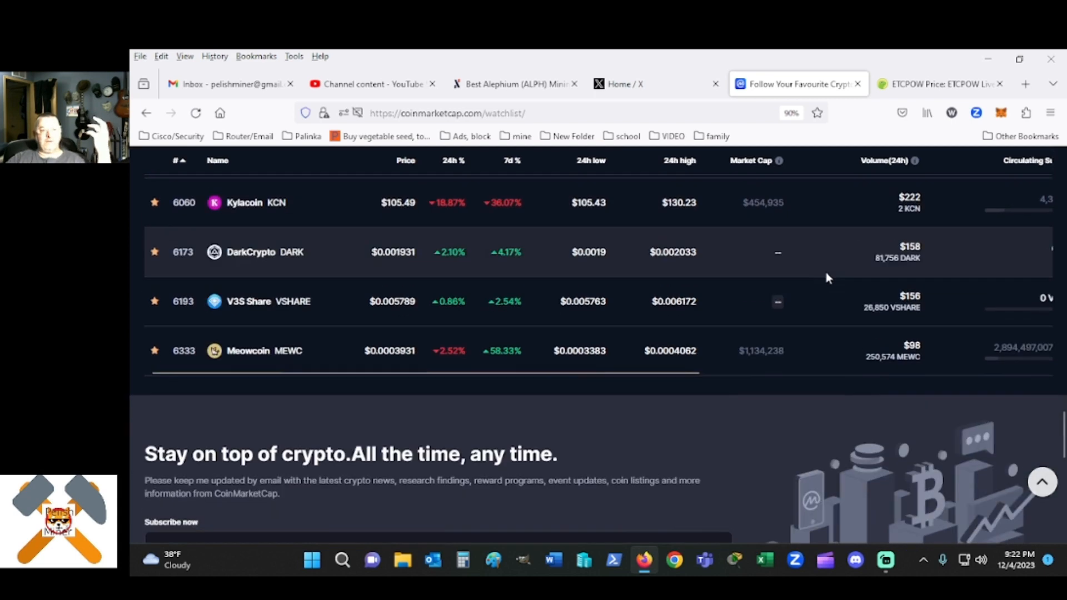
pyautogui.scroll(-3)
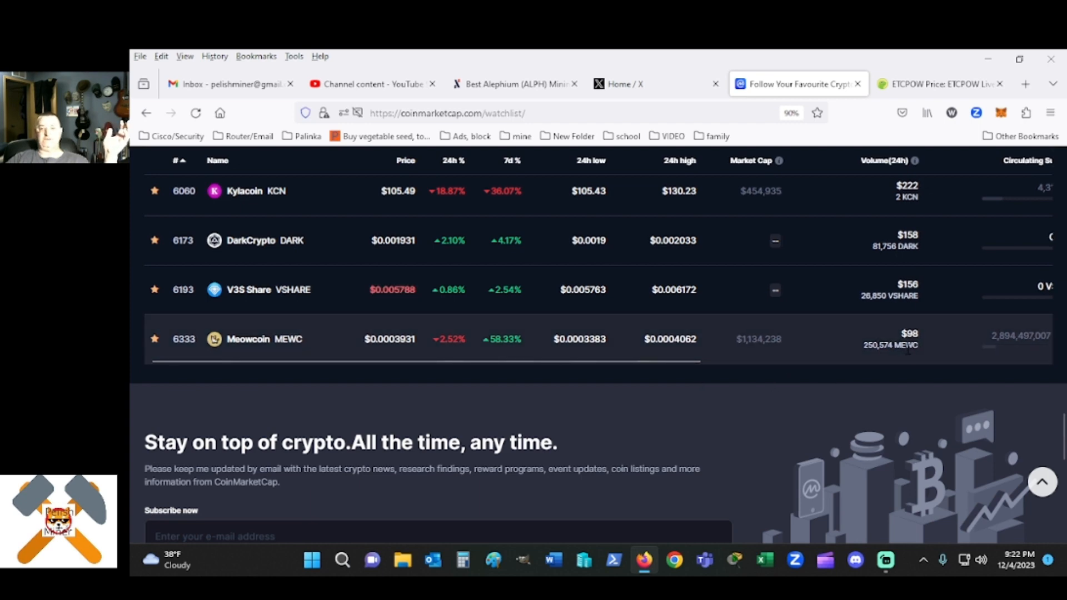
pyautogui.scroll(3)
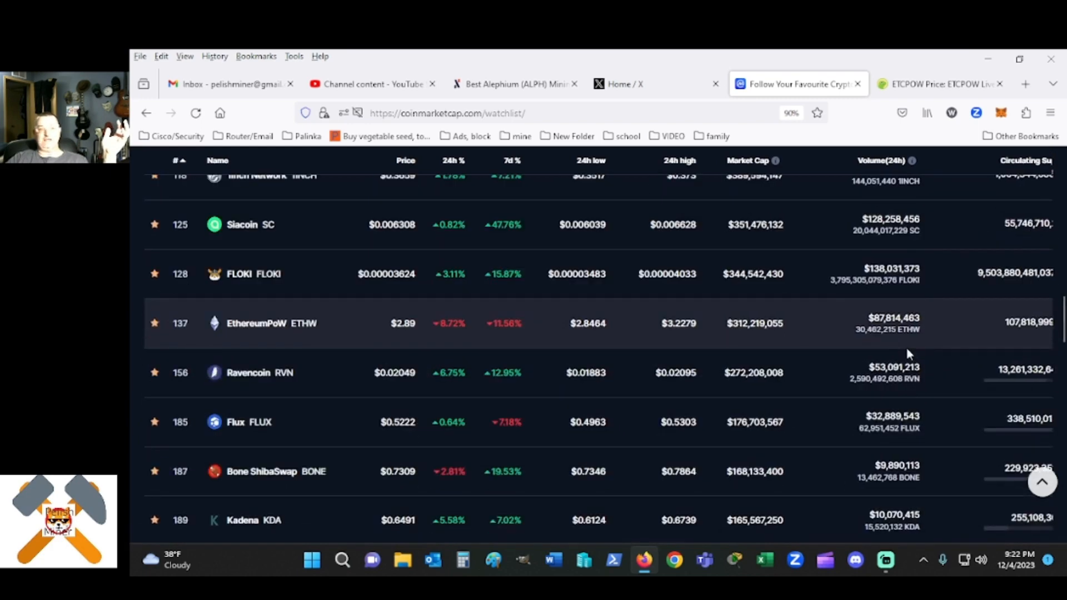
pyautogui.scroll(3)
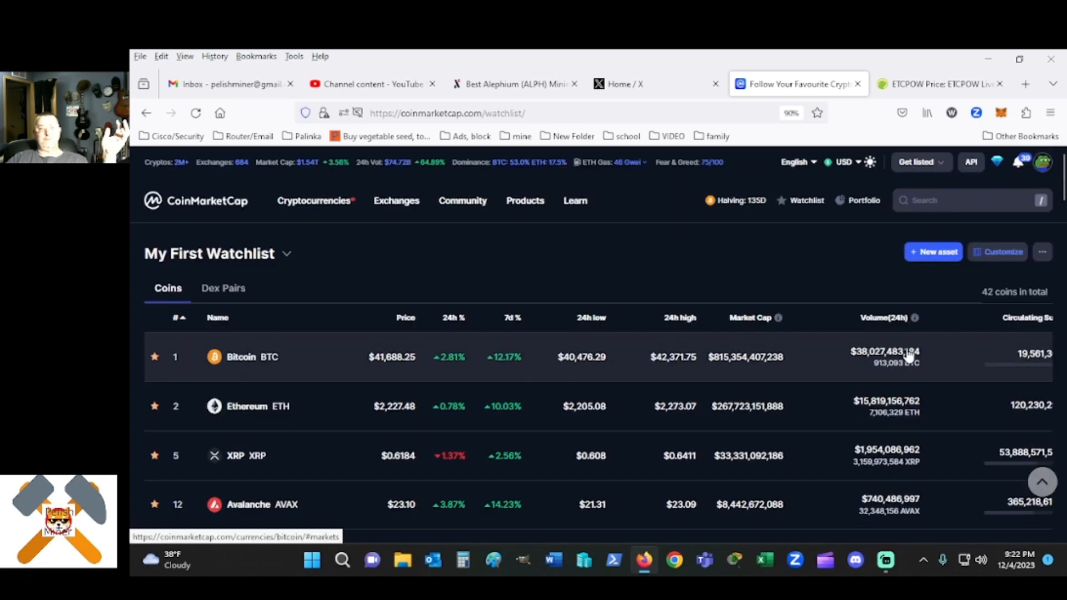
# Open Bitcoin's price page, showing $41,671.52, up 2.83%
pyautogui.click(241, 356)
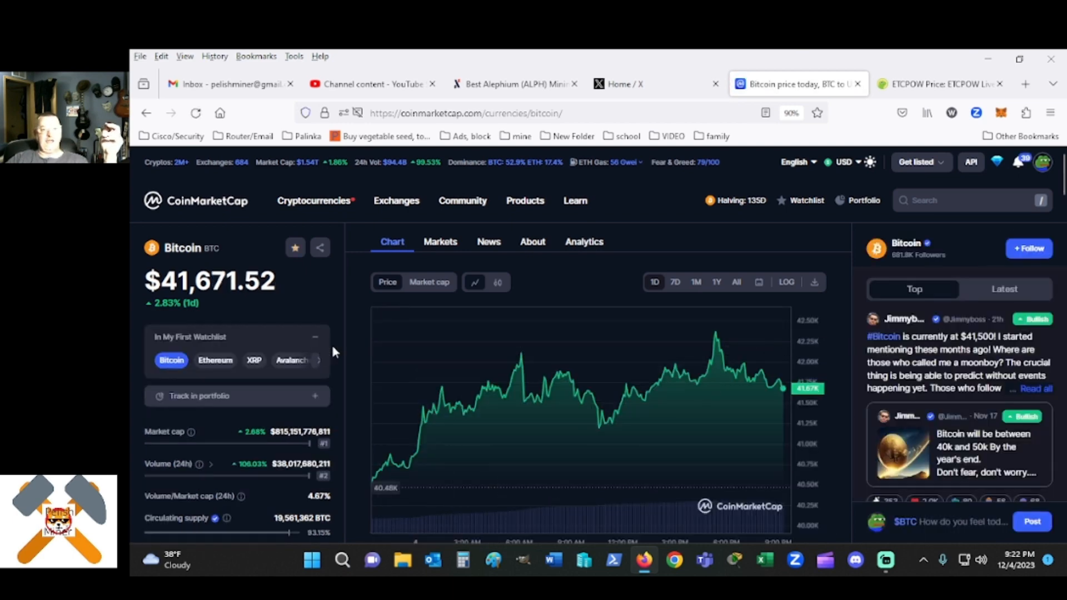
pyautogui.moveTo(503, 286)
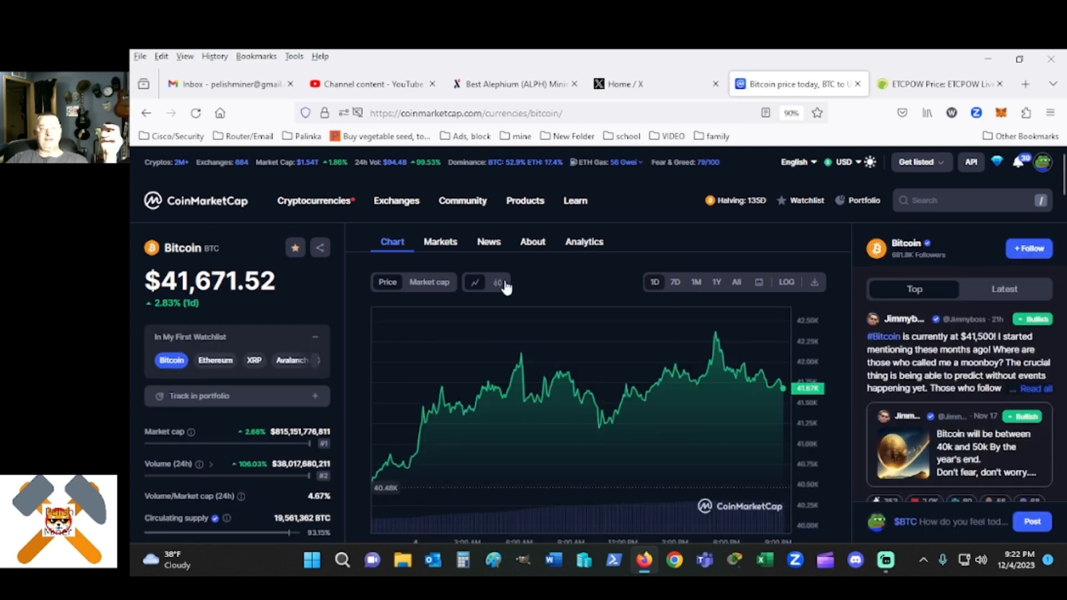
# Switch Bitcoin's one-day chart to candlesticks
pyautogui.click(474, 282)
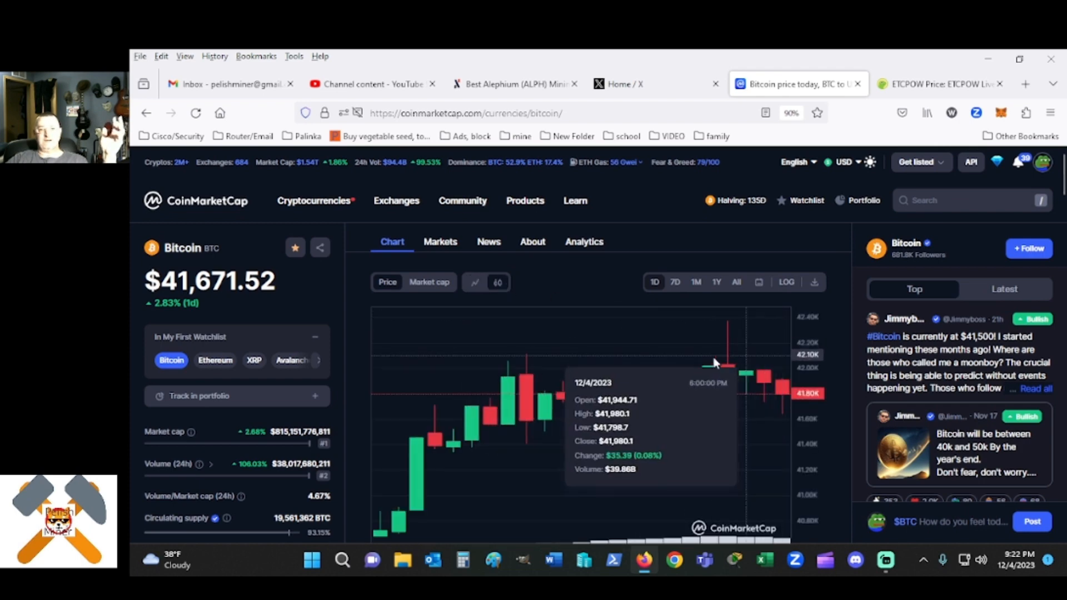
pyautogui.moveTo(728, 325)
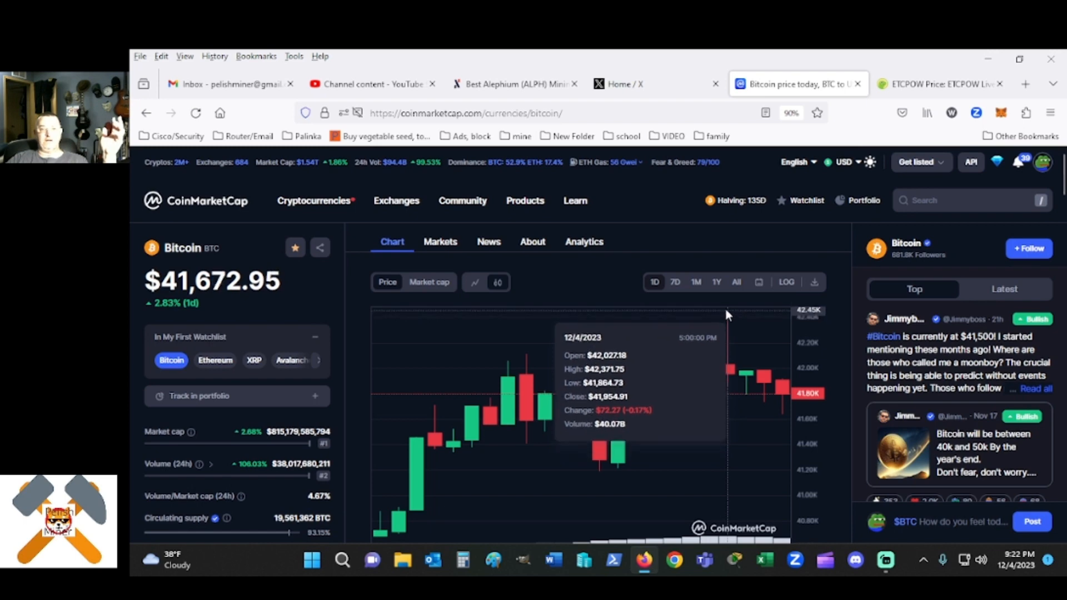
pyautogui.moveTo(727, 326)
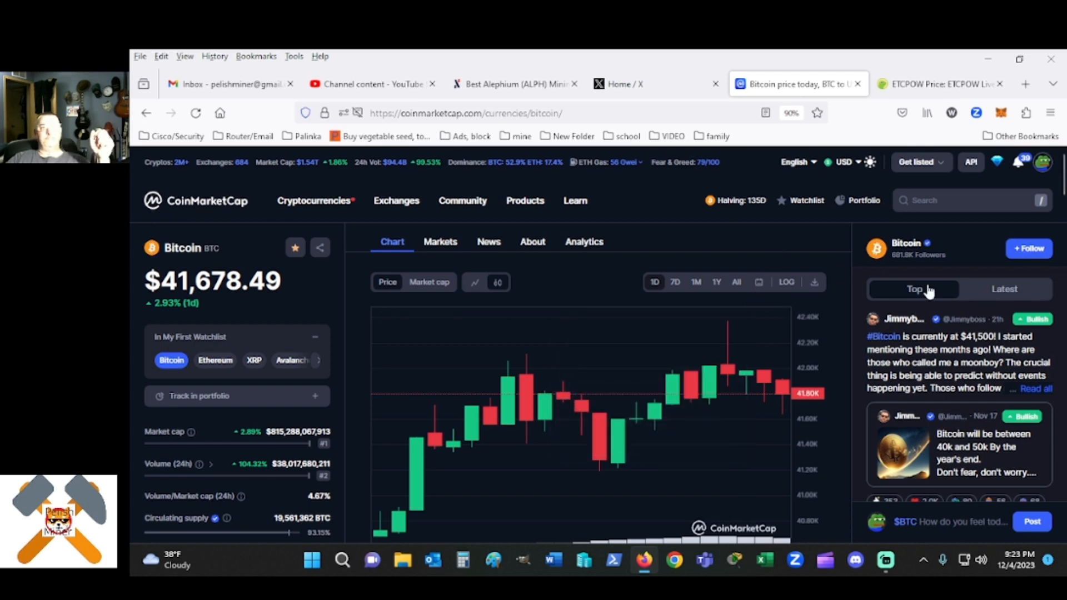
pyautogui.moveTo(926, 291)
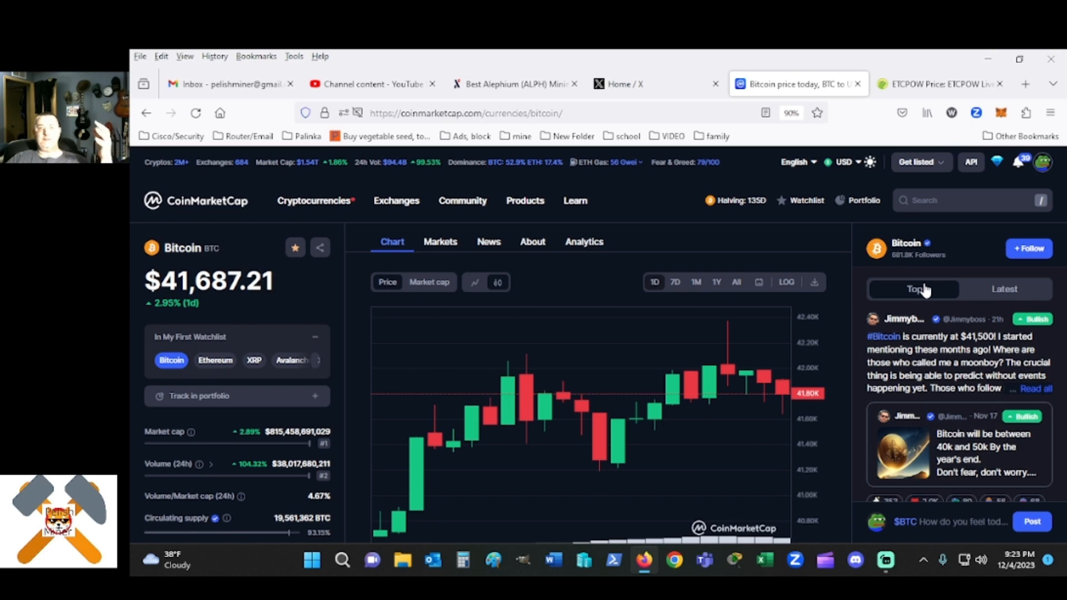
pyautogui.moveTo(828, 245)
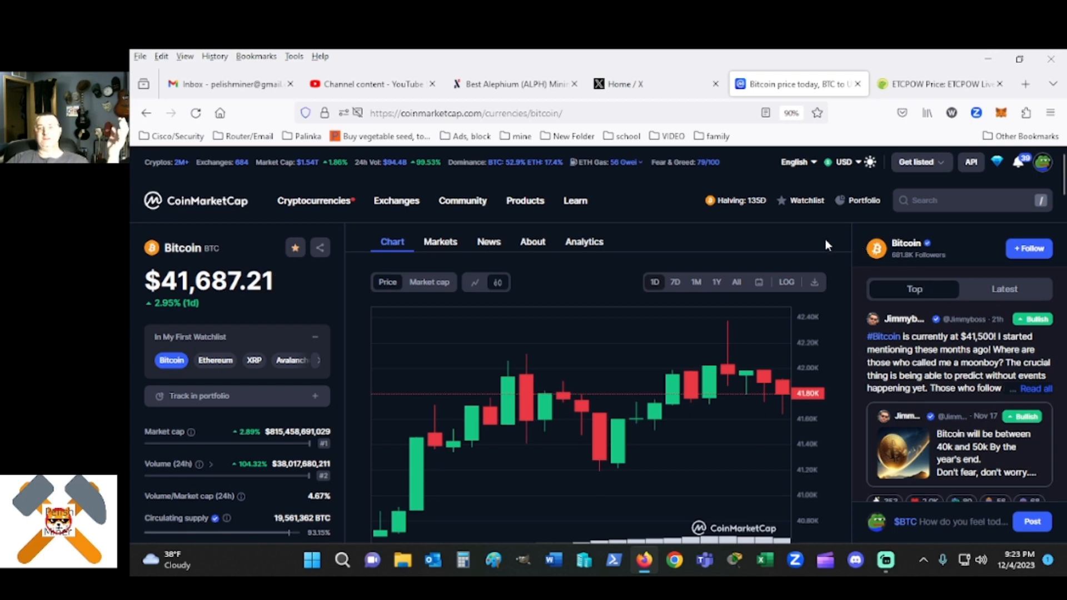